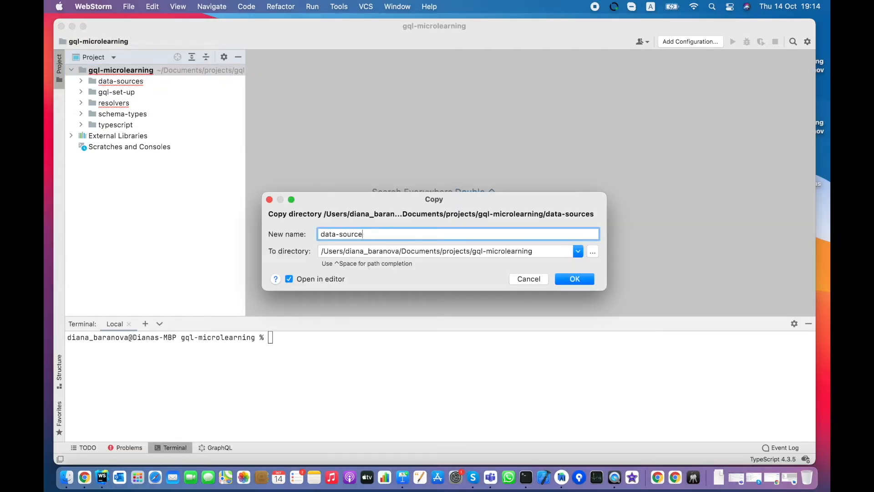
Confirm the project copy and bring up server.ts from the new auth service.
click(575, 279)
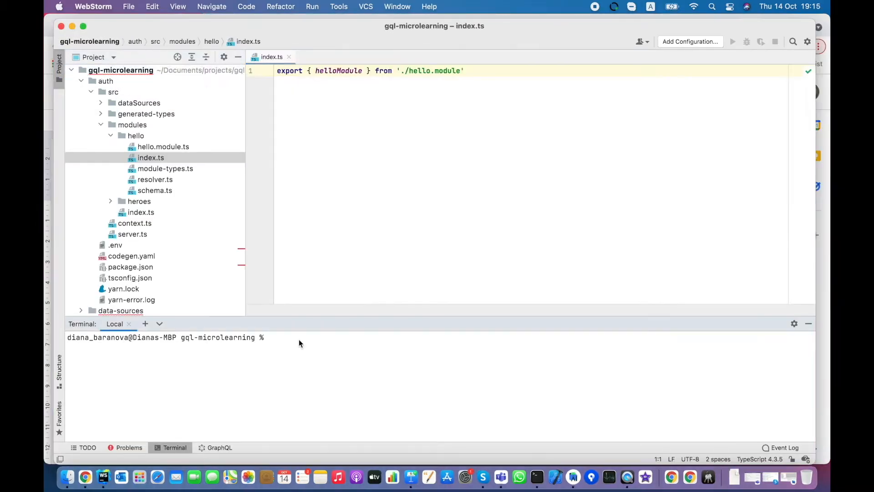
click(132, 234)
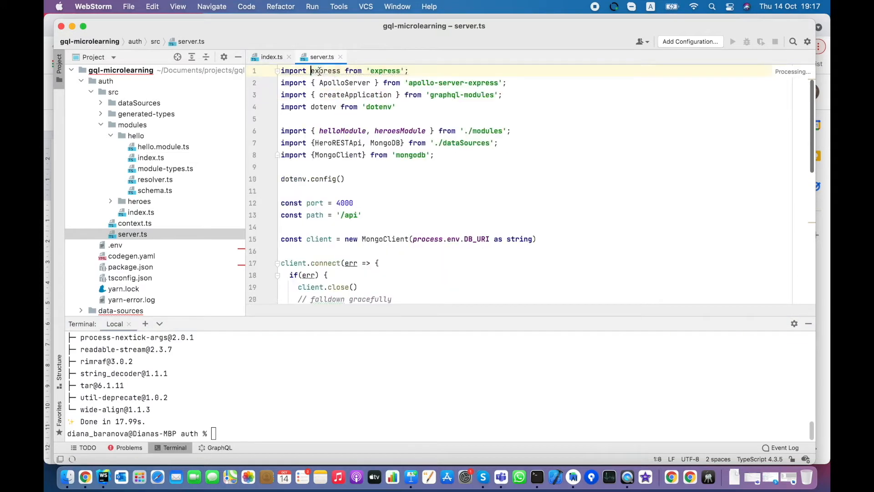
Import cookieParser and register app.use(cookieParser()) on the Express app.
text(import cookieP)
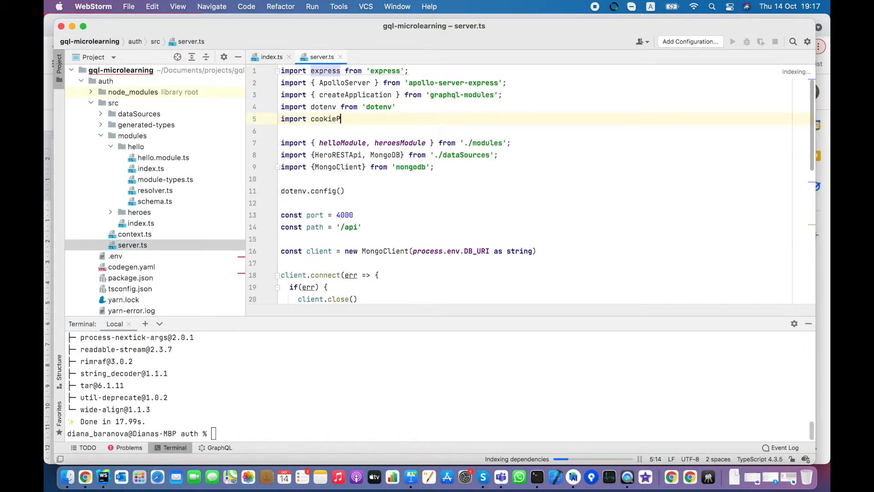
text(arser from 'cok)
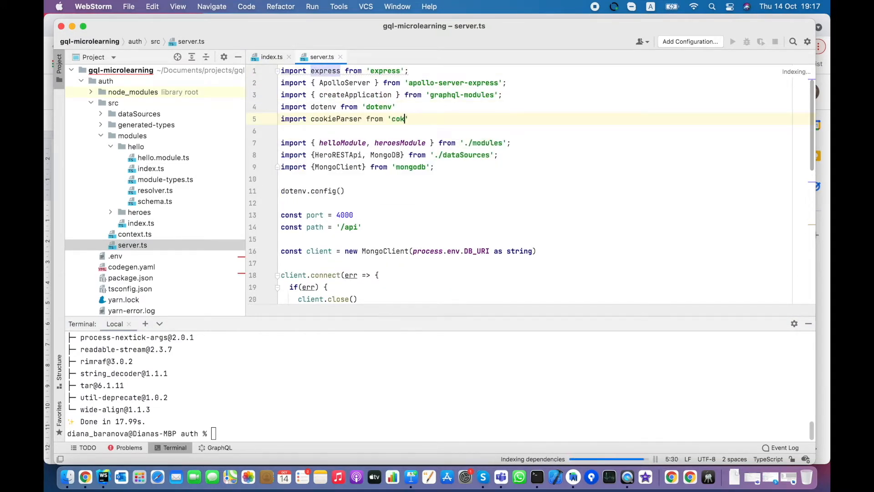
scroll(down, 3)
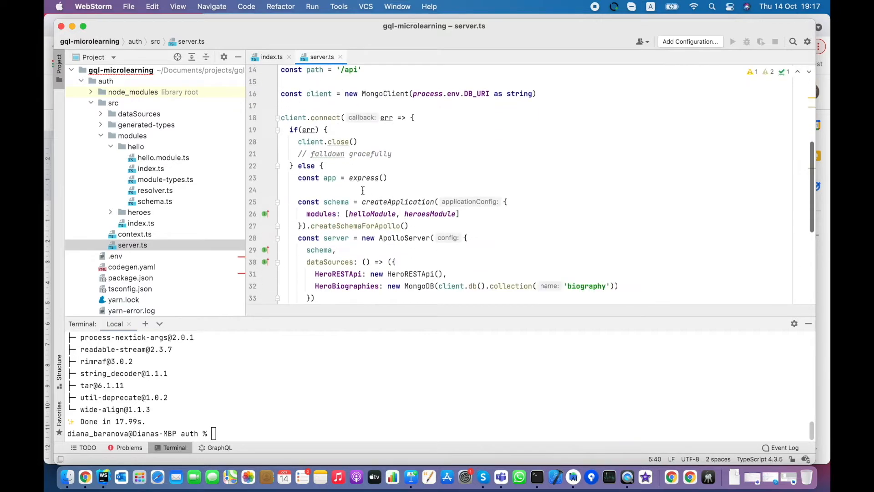
text(app.use())
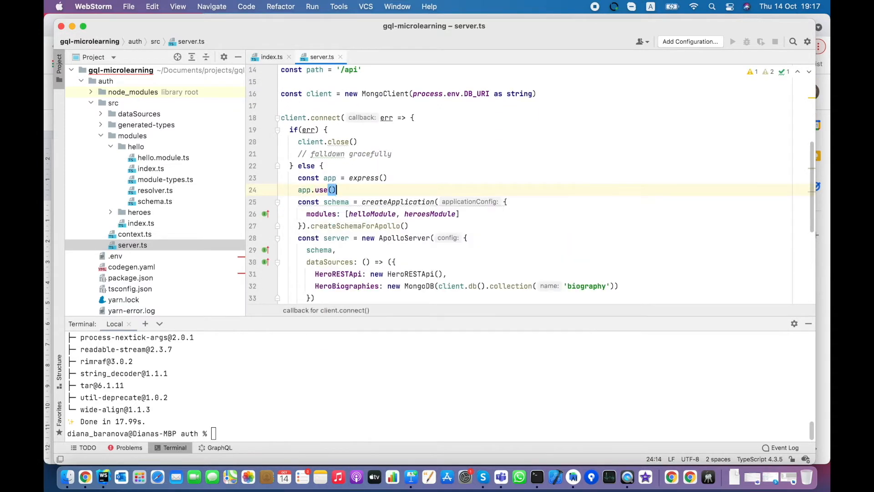
text(cookieParser())
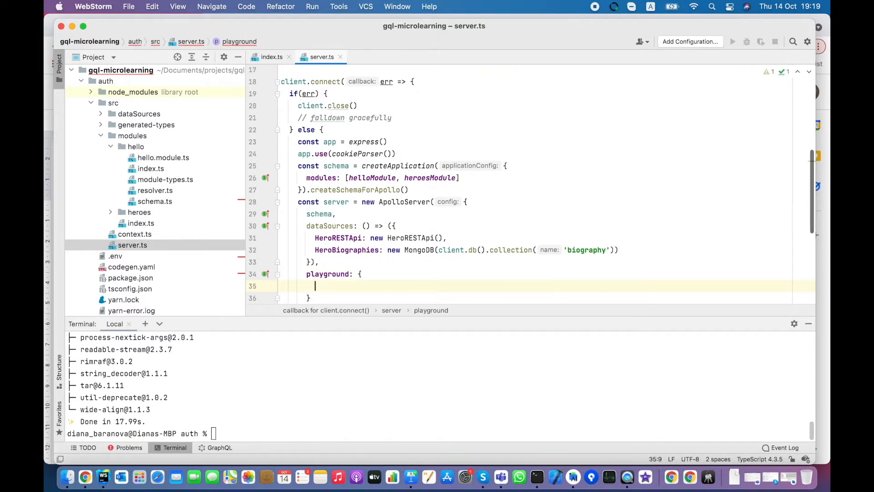
Add playground settings 'request.credentials': 'include' and run yarn start.
text(settings: {)
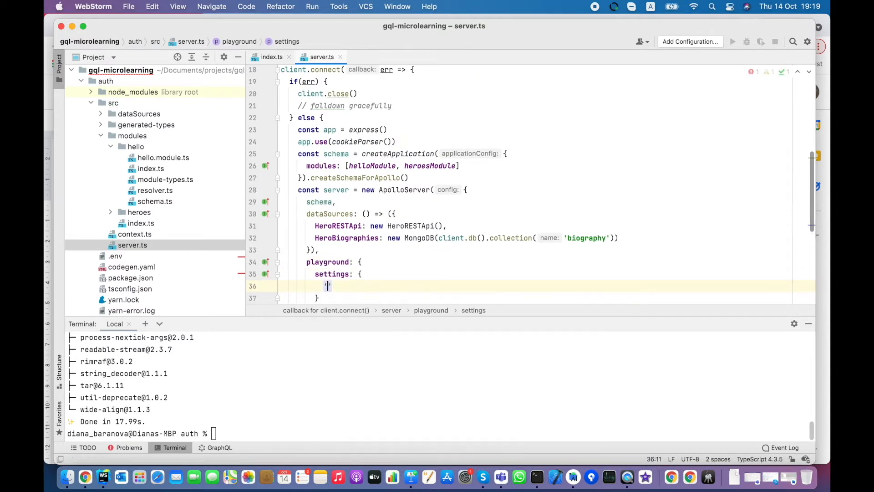
text('request.cre)
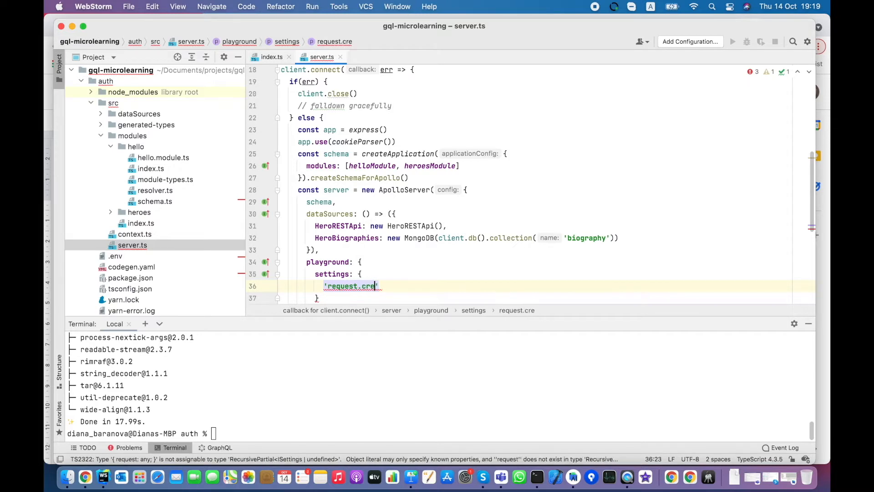
text(dentials': 'inclu)
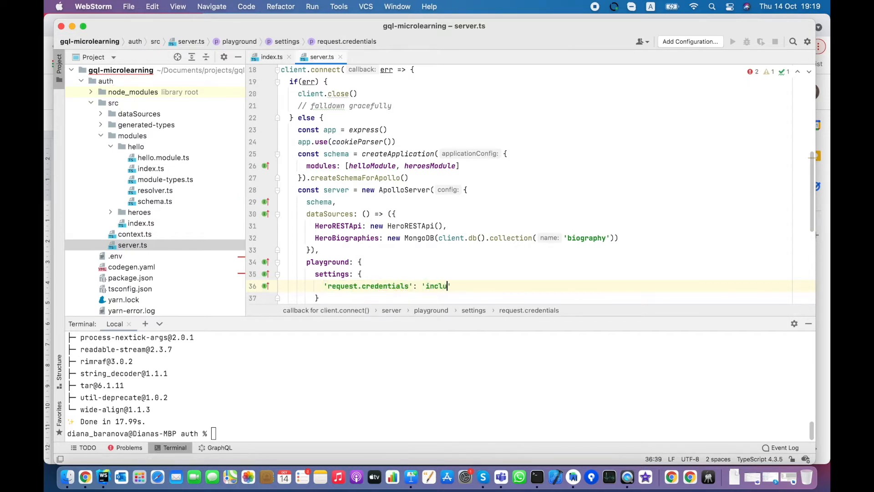
text(yarn start)
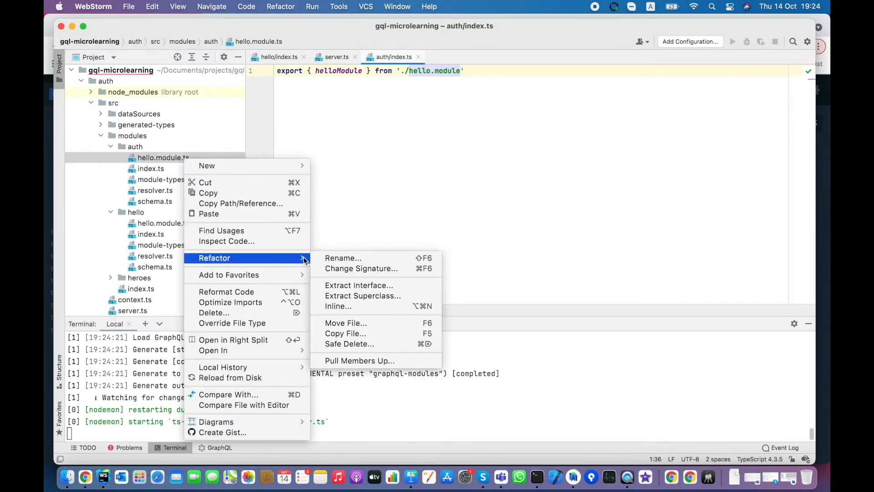
Refactor-rename hello.module.ts to auth.module.ts and resolver.ts to resolvers.ts.
click(343, 258)
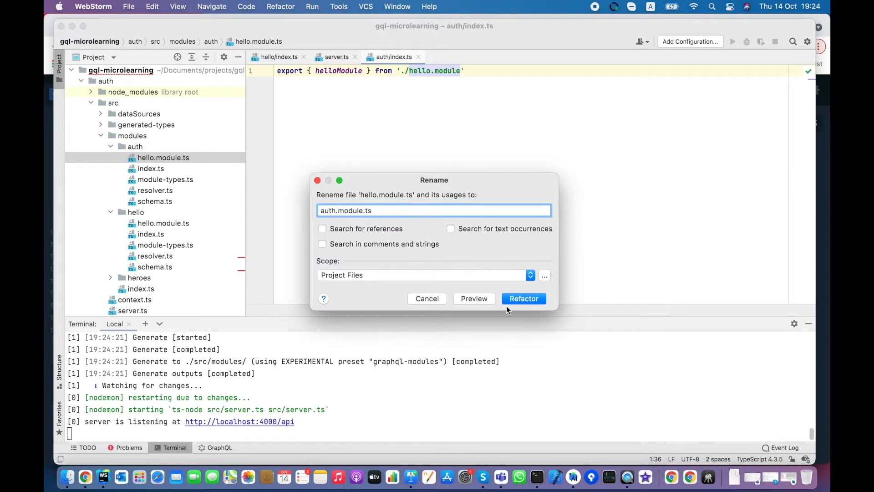
click(523, 299)
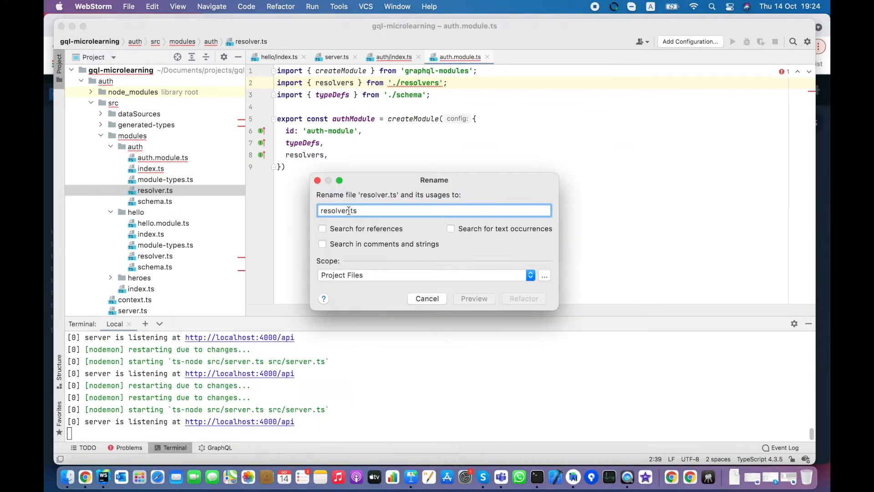
click(523, 299)
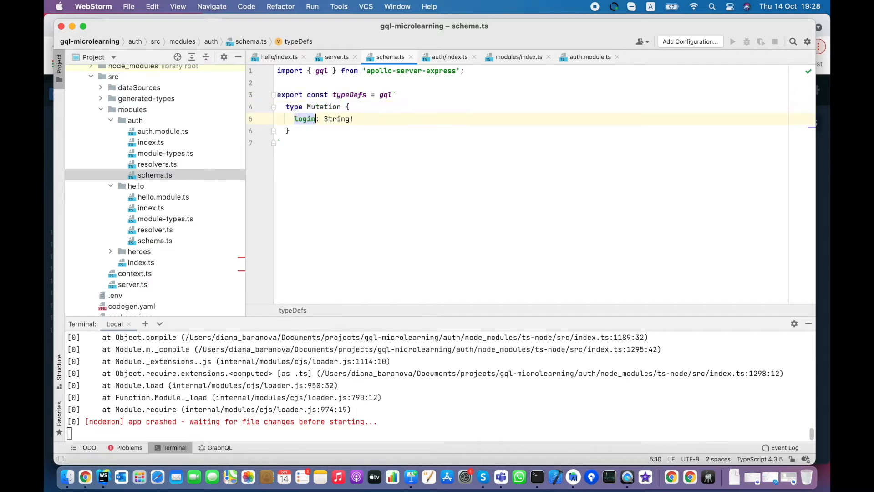
Add (email: String!, password: String!) to the login mutation and start a new terminal session.
text((email: Str)
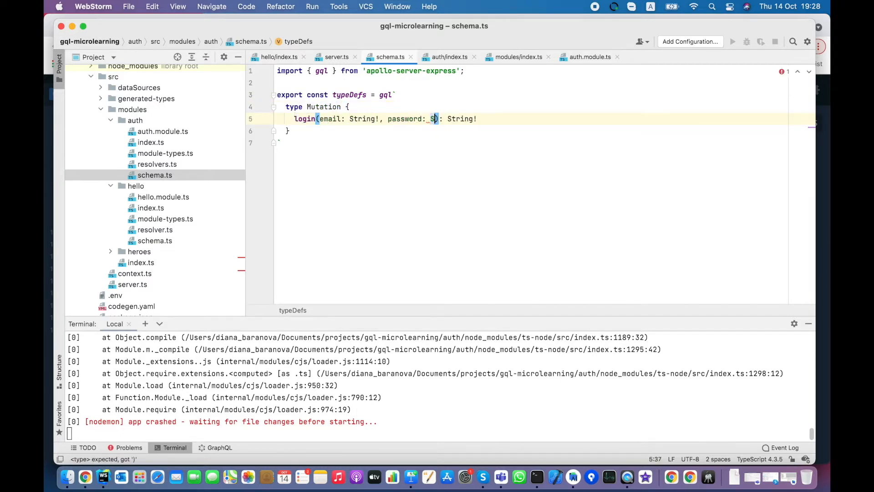
click(182, 323)
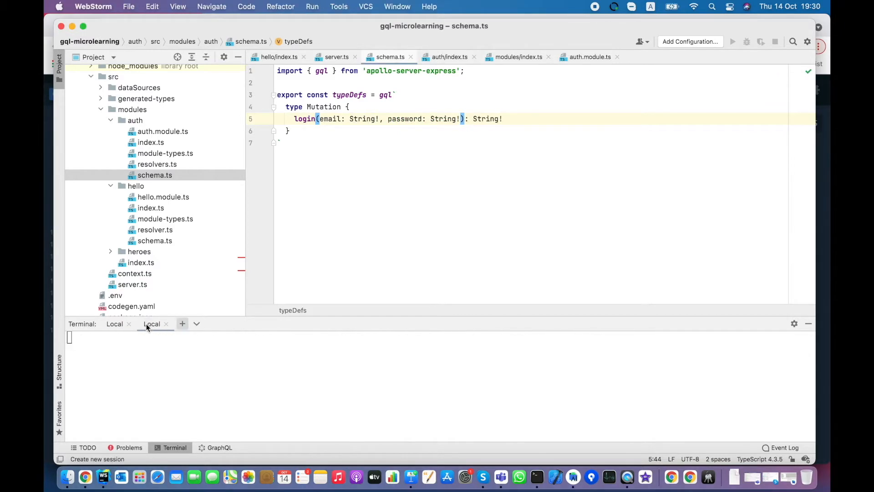
click(182, 324)
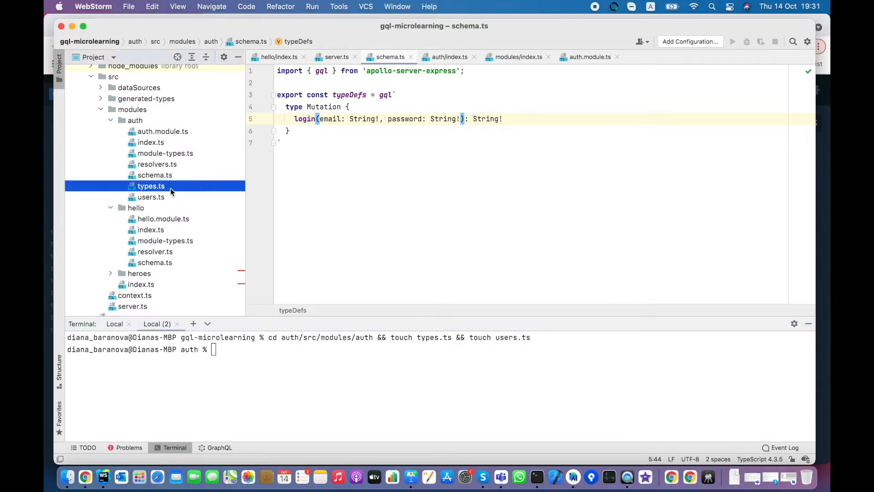
Define the User type in types.ts and export a users: User[] array in users.ts.
double_click(150, 185)
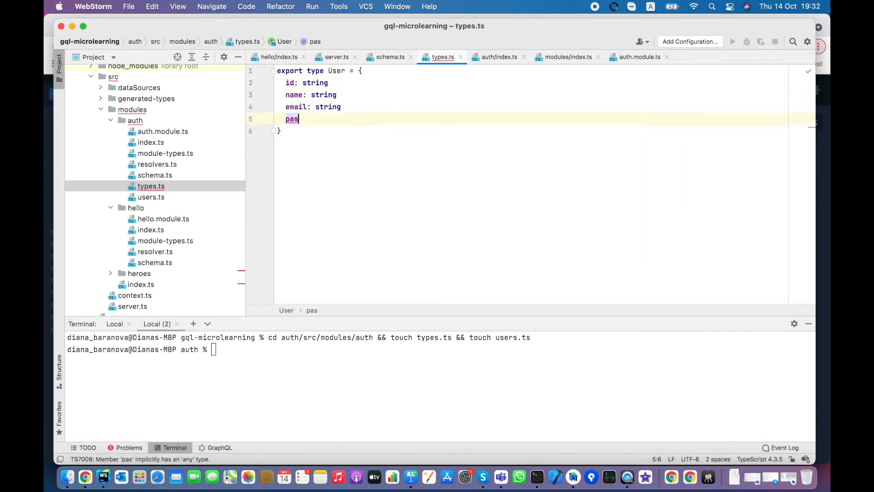
click(150, 197)
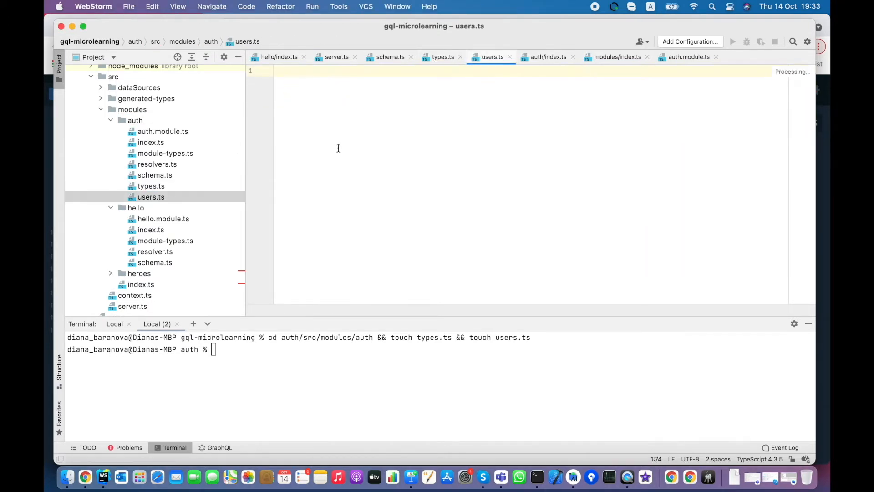
text(export const users: U)
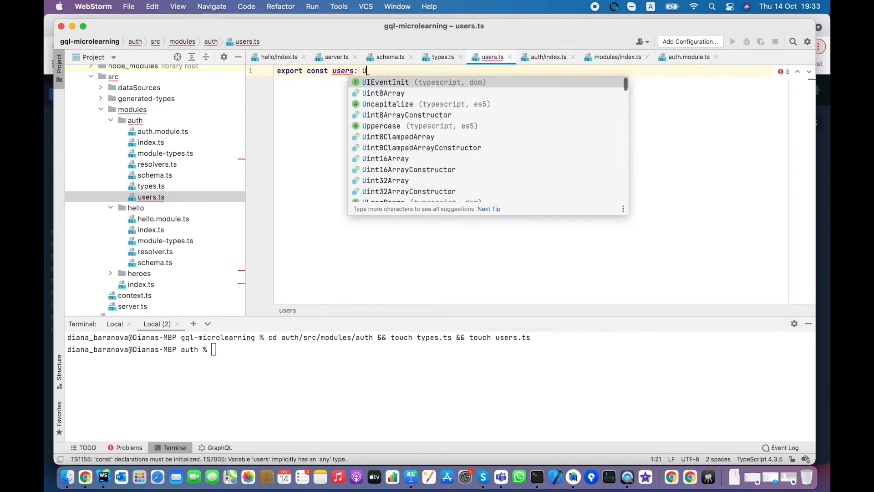
text(User[] = [{)
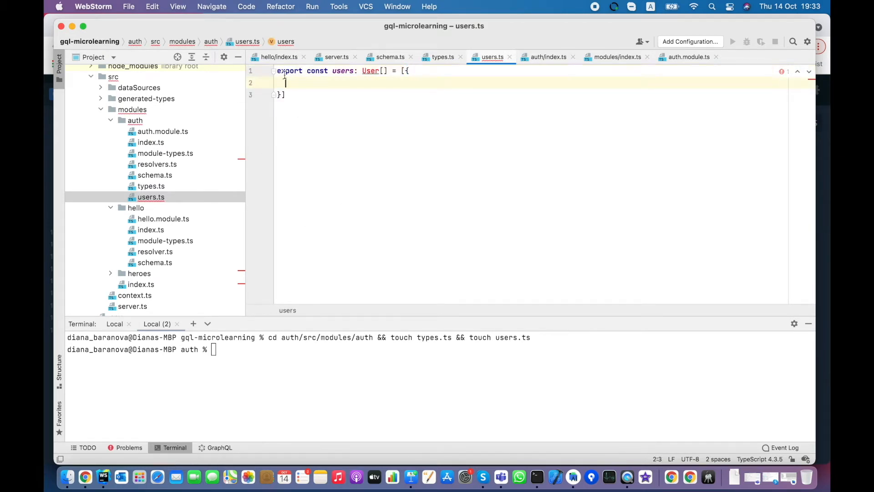
text(import { User } from './types';)
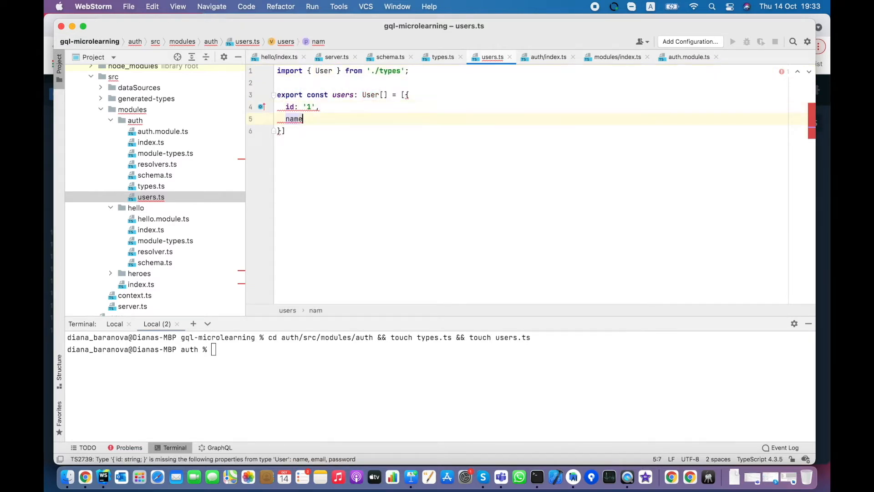
Fill the first user with name 'ironman' and an ironman@gmail email.
text(: 'ironman',)
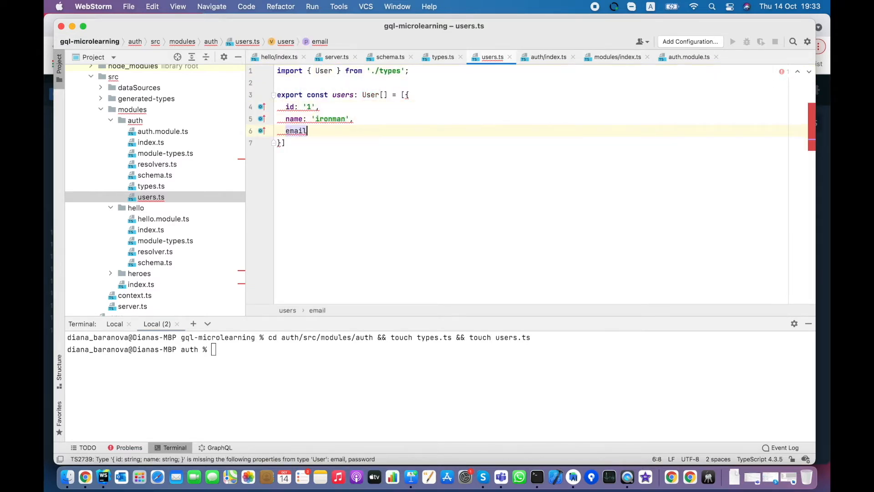
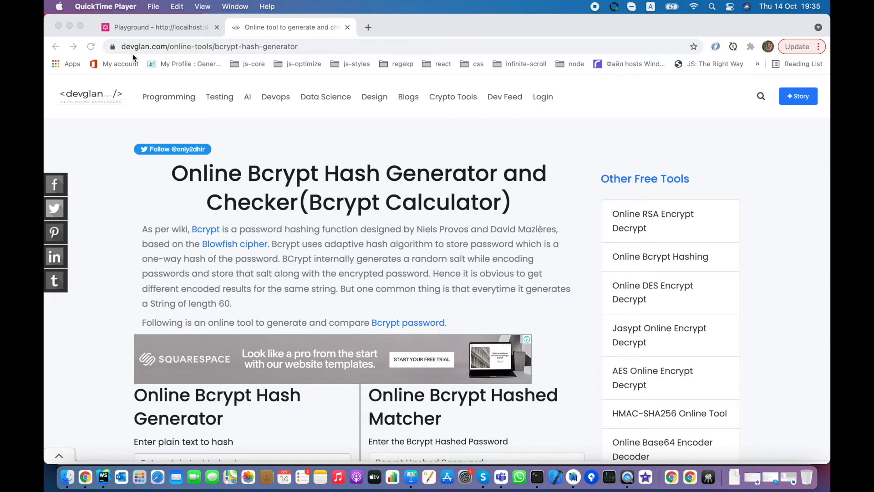
Scroll to the Online Bcrypt Hash Generator and focus its plain text field.
scroll(down, 3)
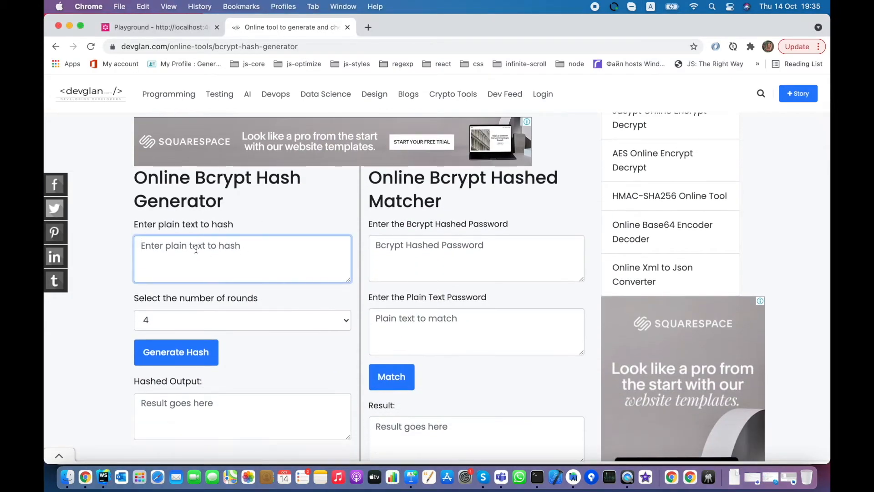
click(176, 351)
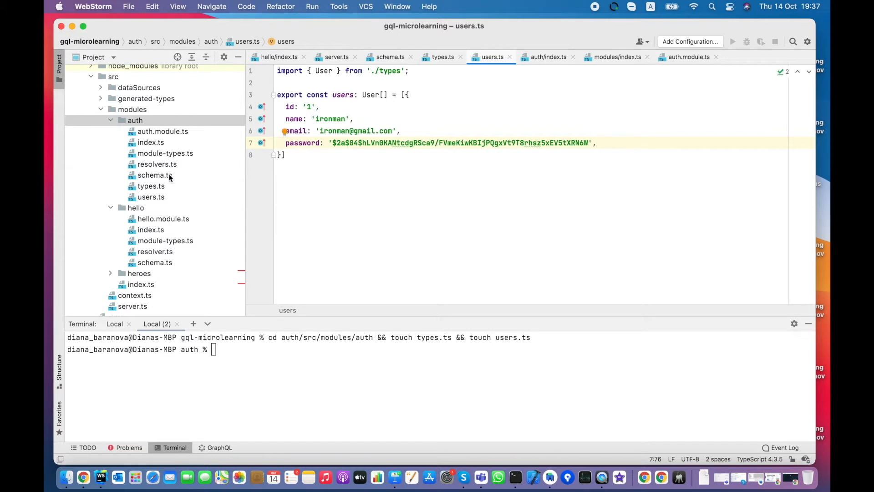
Export type { User } from the auth index, add AUTH_SECRET to .env and close extra editor tabs.
click(548, 56)
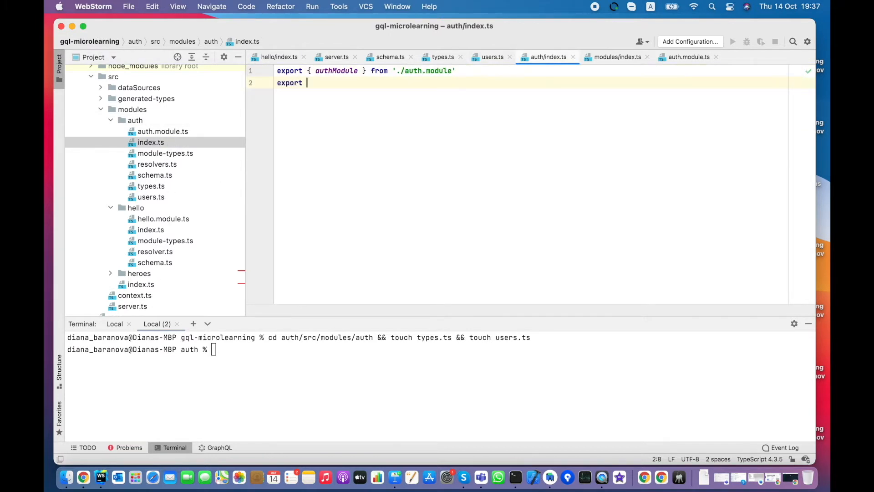
text(type { User } fr)
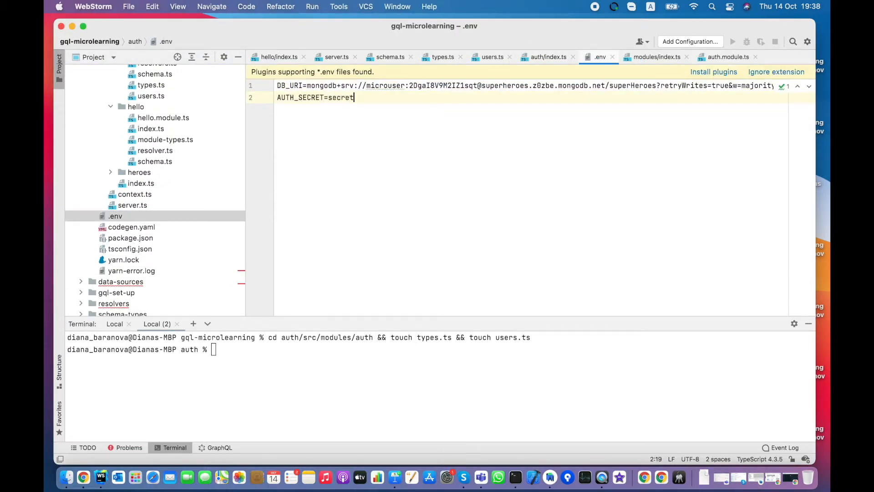
click(479, 57)
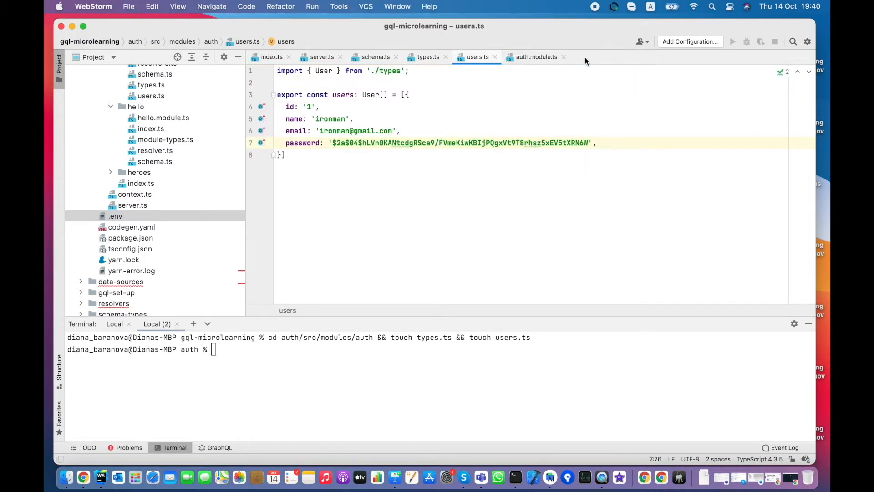
click(321, 57)
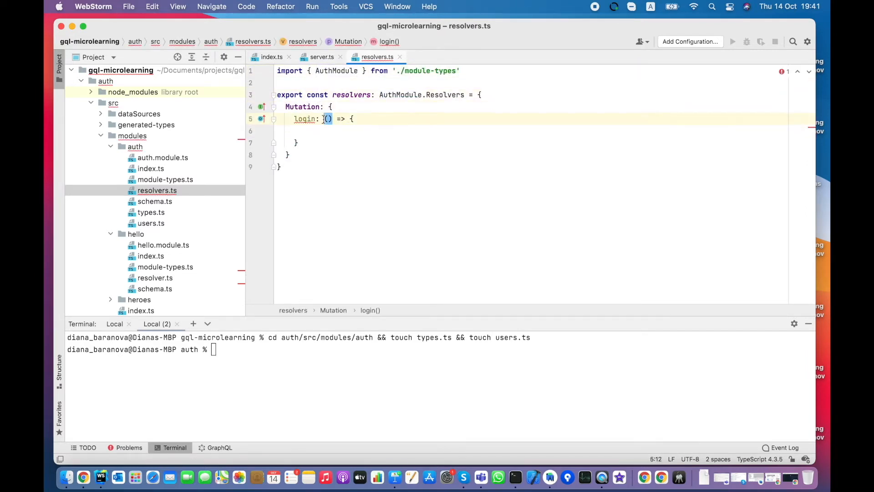
Write the async login resolver finding the user by email and throwing an error if none exists.
text(async (_ :{}, { email :string })
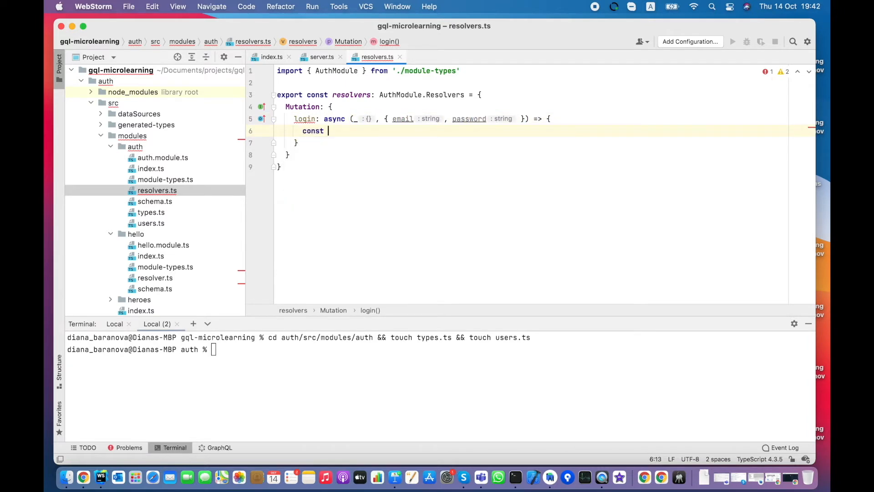
text(user = users.find())
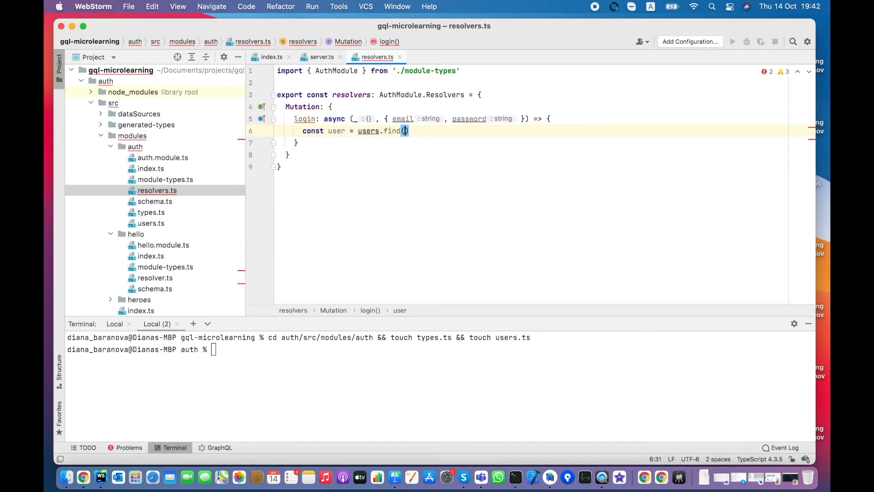
text(user => user.email ===)
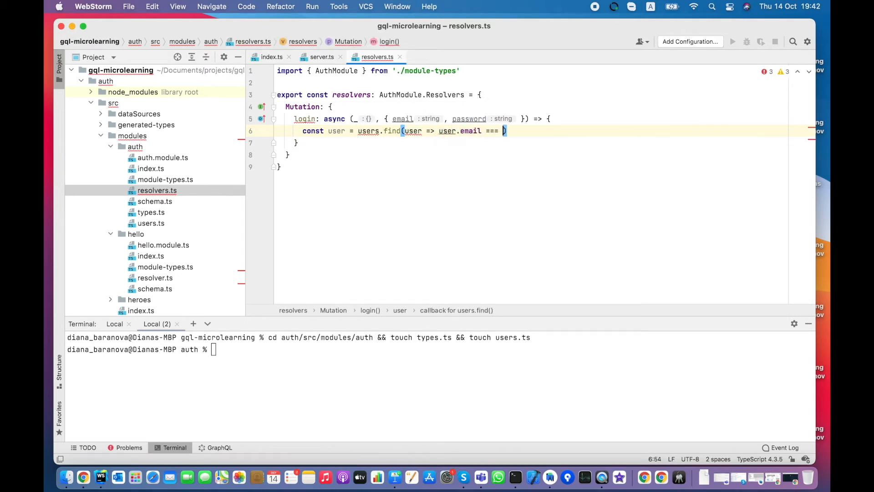
text(import { users } from './users)
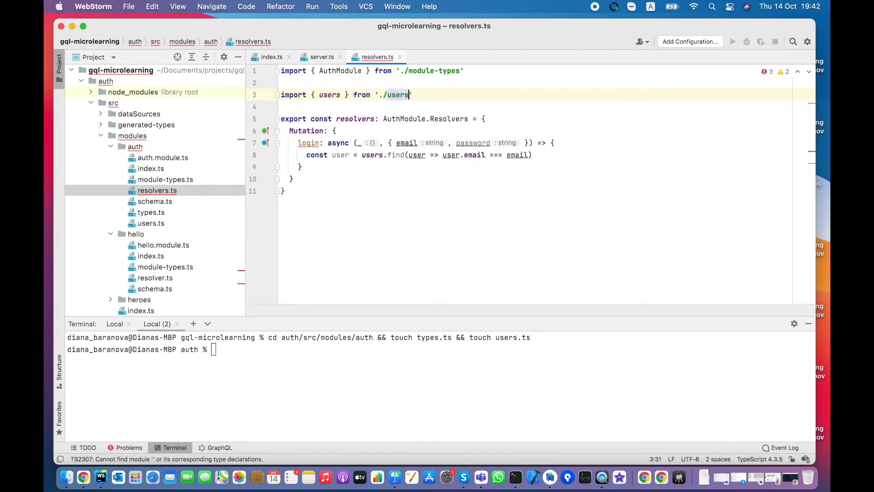
text(if(!user) {)
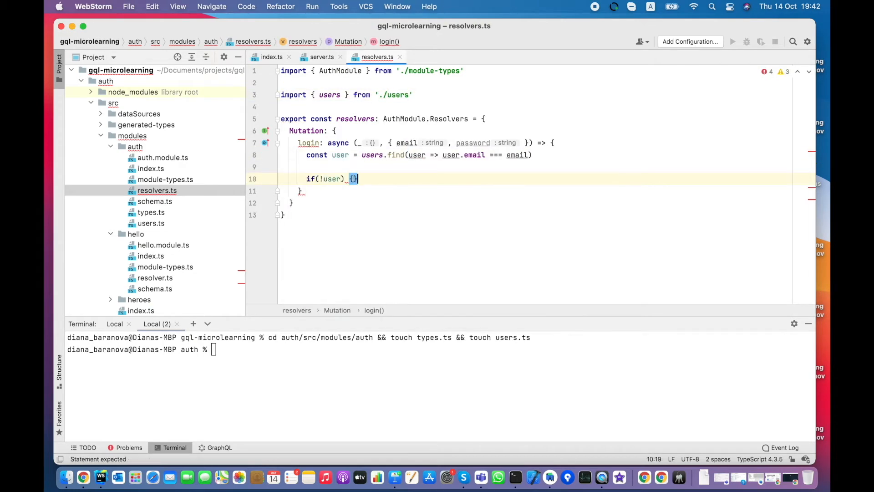
text(throw new Error(''))
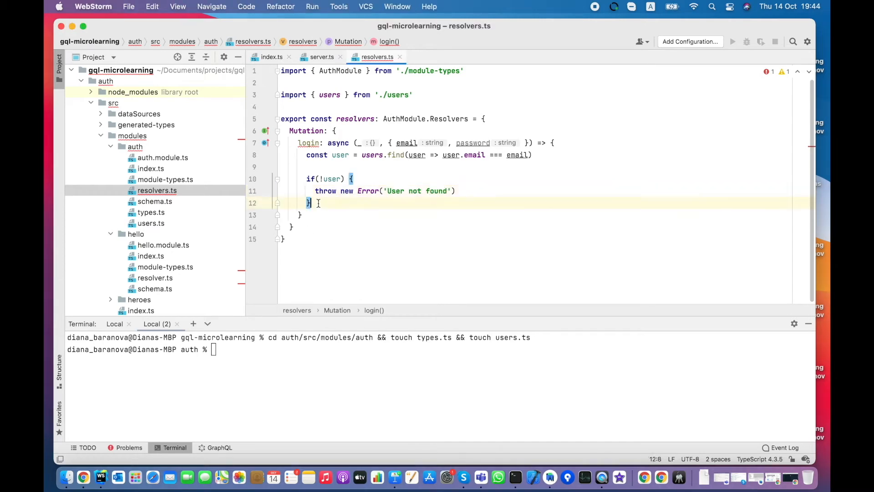
Compare the password with bcrypt and throw 'Unauthorized' when it doesn't match.
text(const match = bcrypt.)
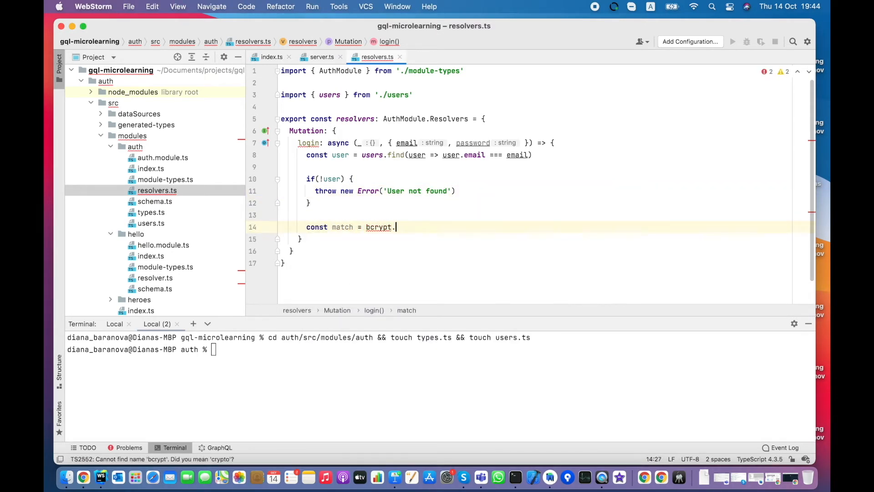
text(compare(user.password))
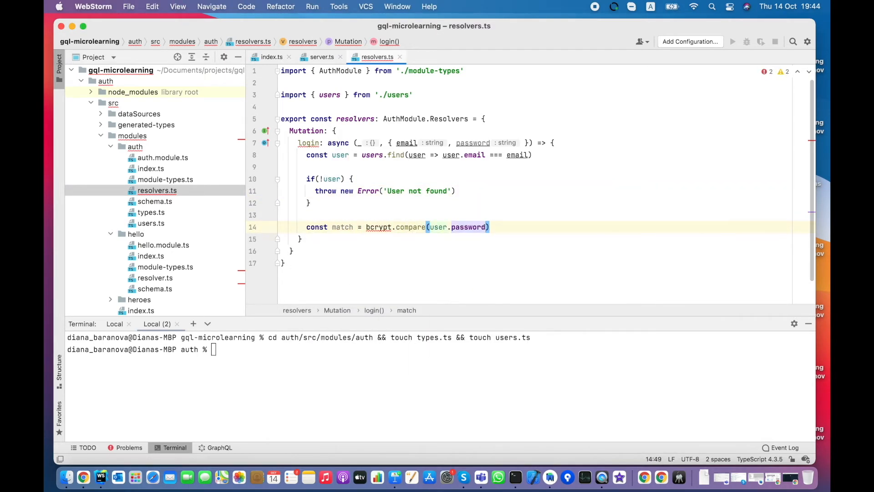
text(, password))
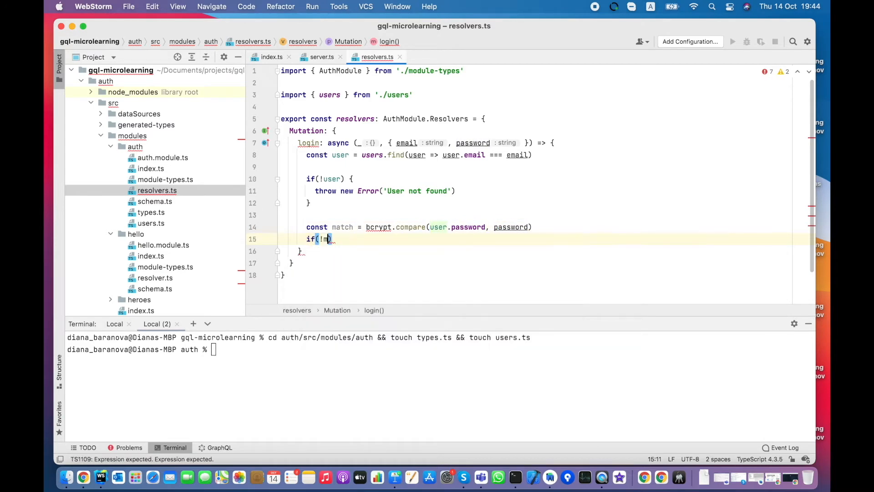
text(atch) {)
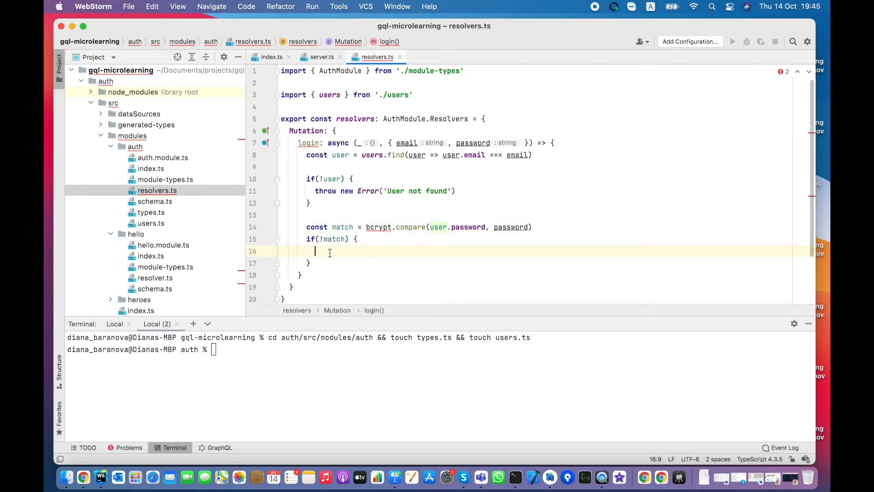
text(throw new Error('Unauthorized'))
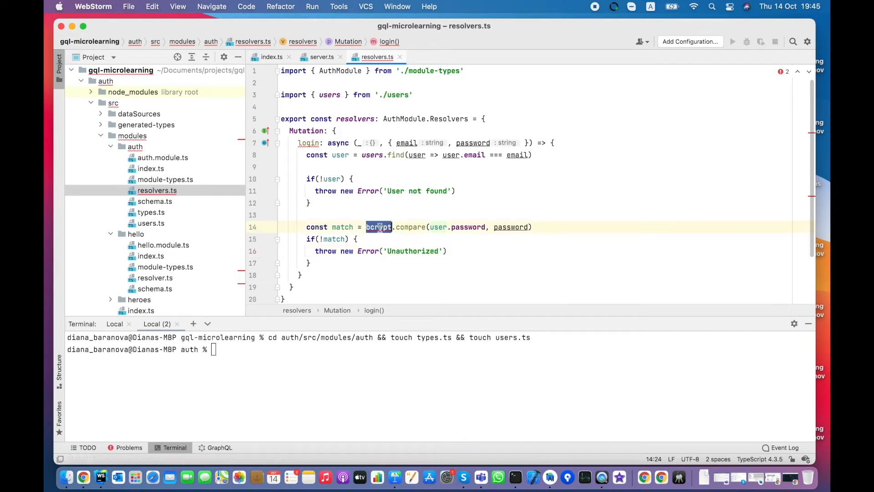
text(import bcrypt from 'bcrypt)
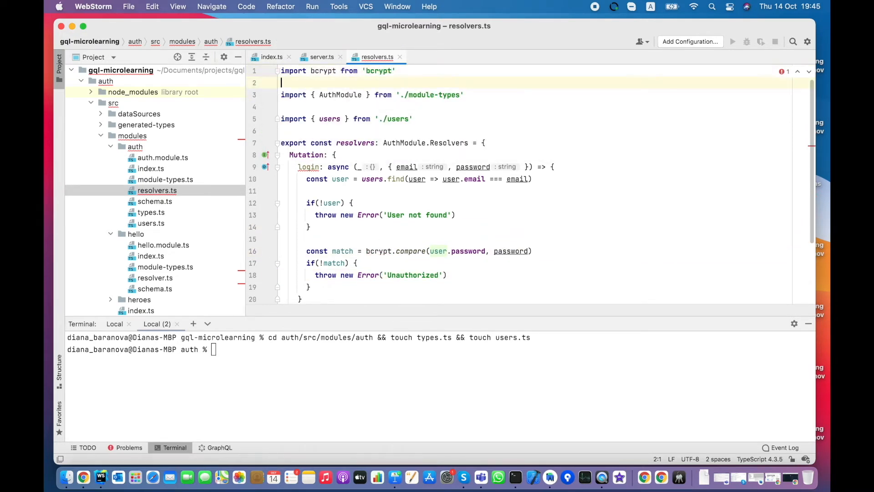
Import jwt and sign a token carrying the user's email and id.
text(import jwt)
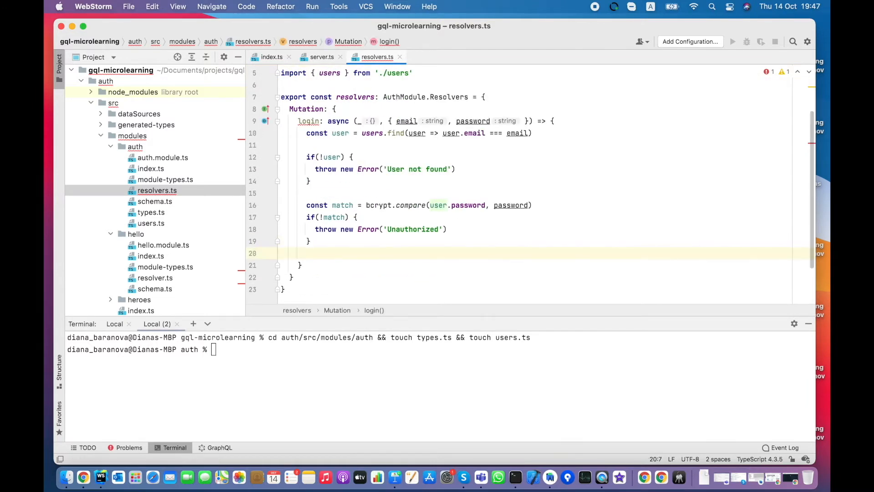
text(const token = jwt.sign({)
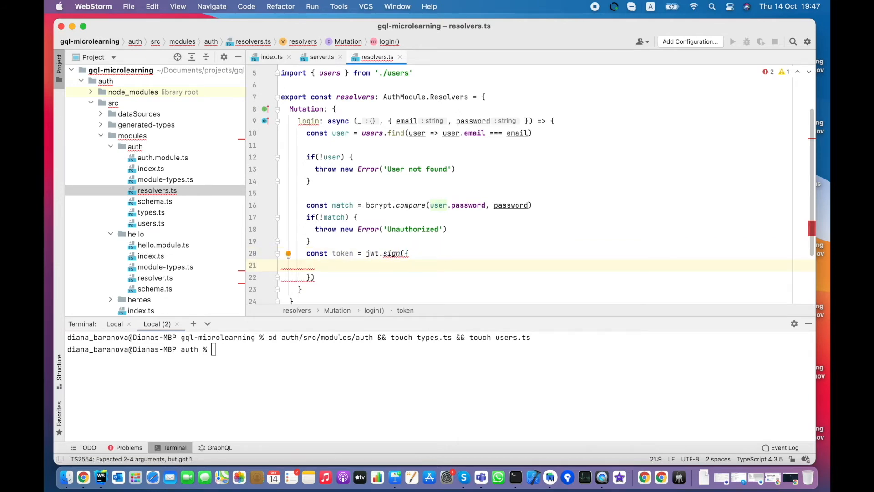
text(email: user.email,)
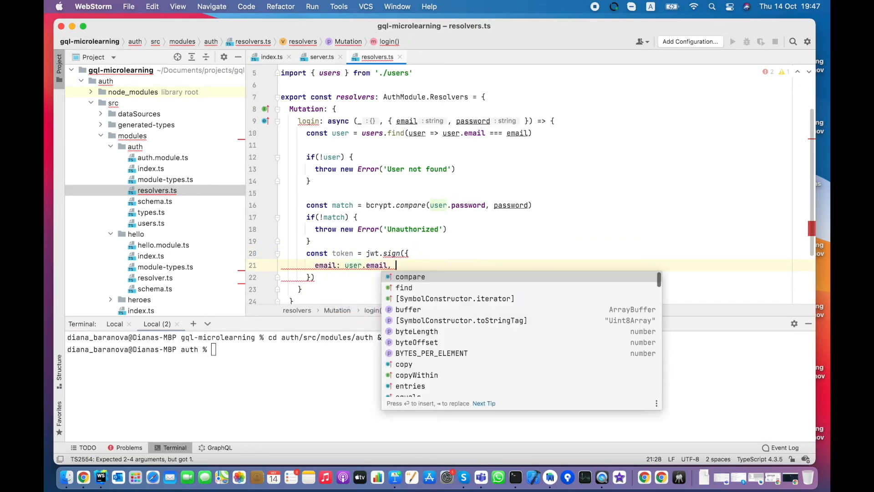
text(id: user.id)
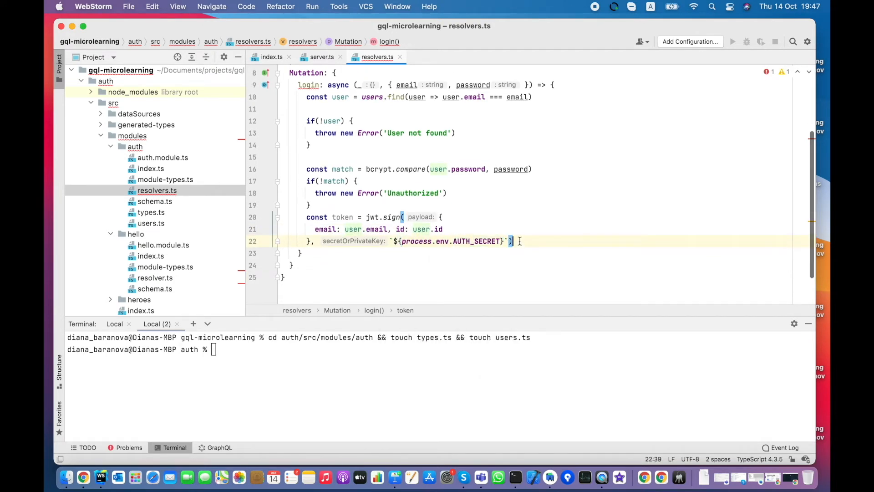
Set the token as a sameSite 'strict' cookie on the response and return user.email.
text(return user.email)
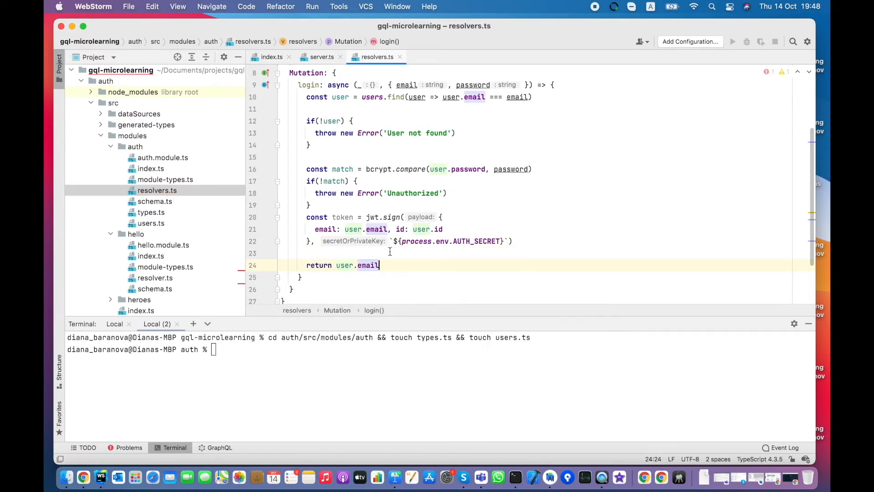
text(res.cookie())
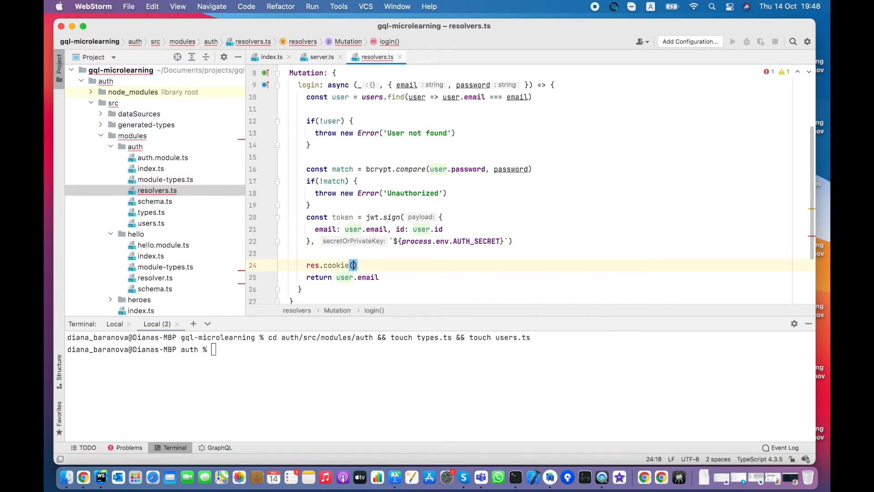
text('token', token, {})
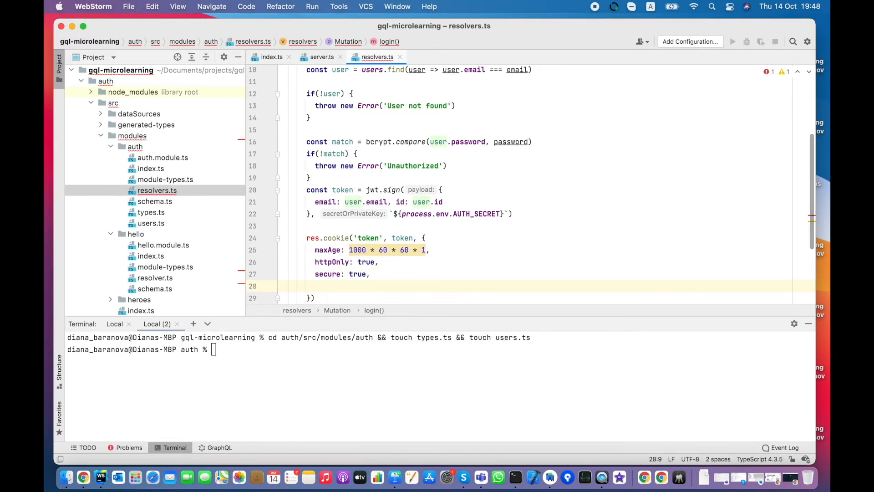
text(sameSite: 'strict')
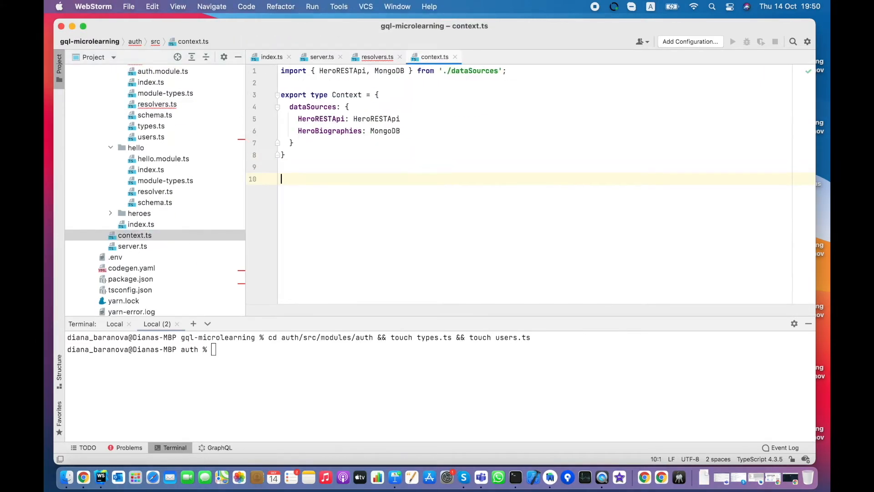
Type the context function params as ExpressContext, Pick 'req' | 'res' into Context and make it async.
text(export const context = ())
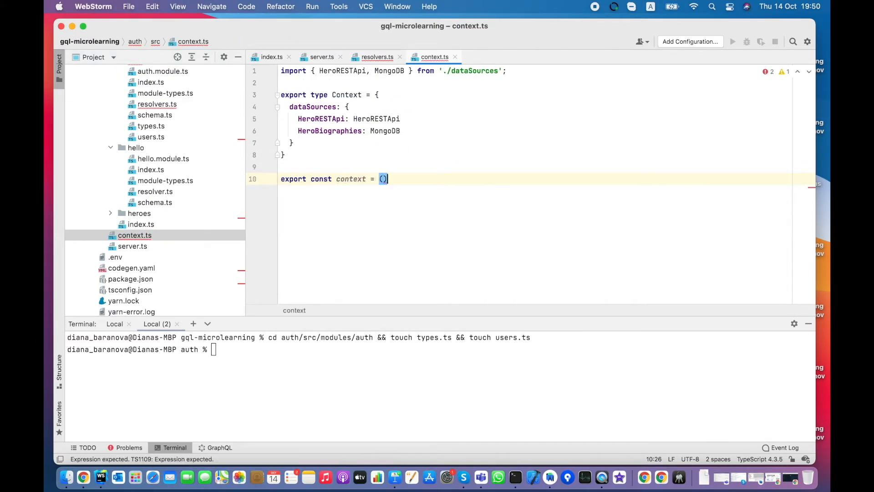
text(=> {)
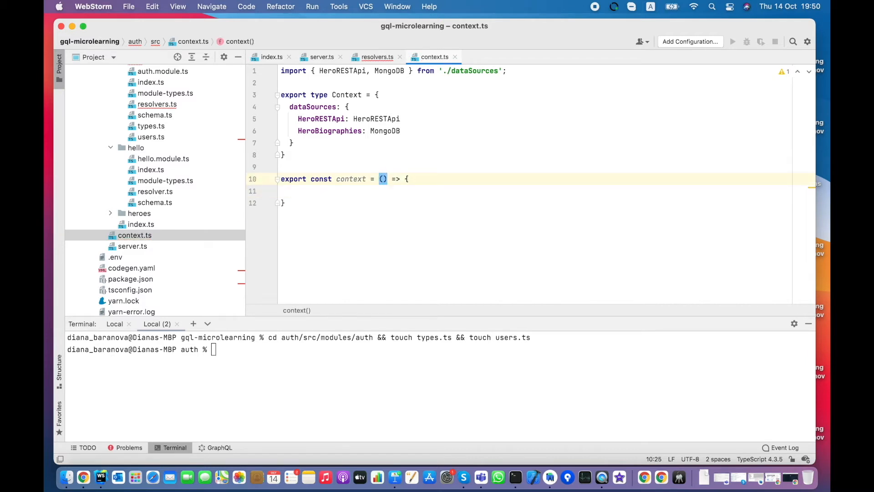
text({ req, res }: Ex)
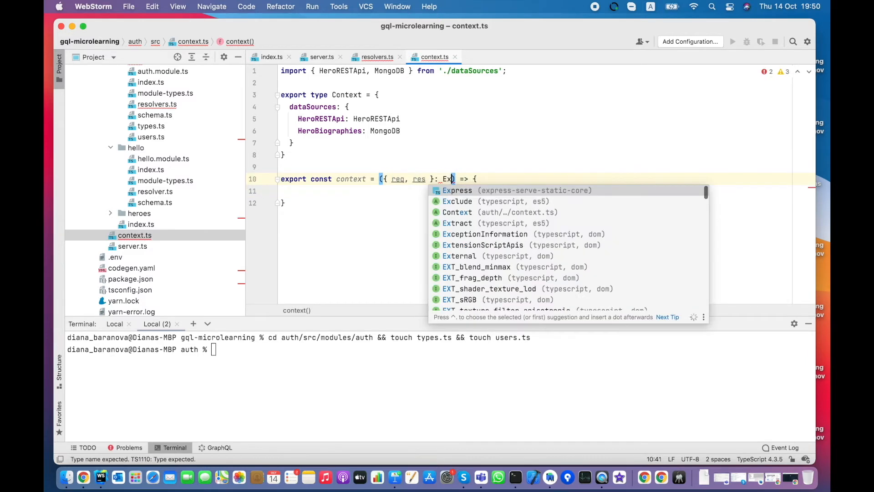
key(Return)
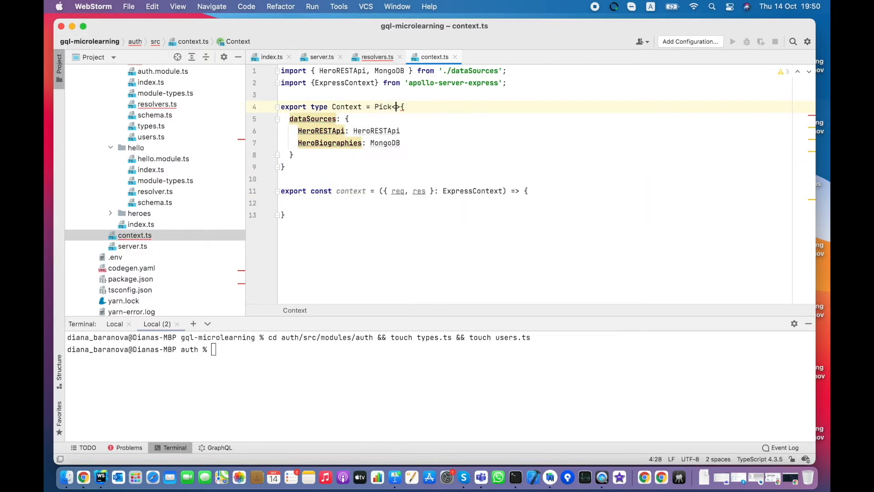
text(ExpressContext, 'req' | 'res')
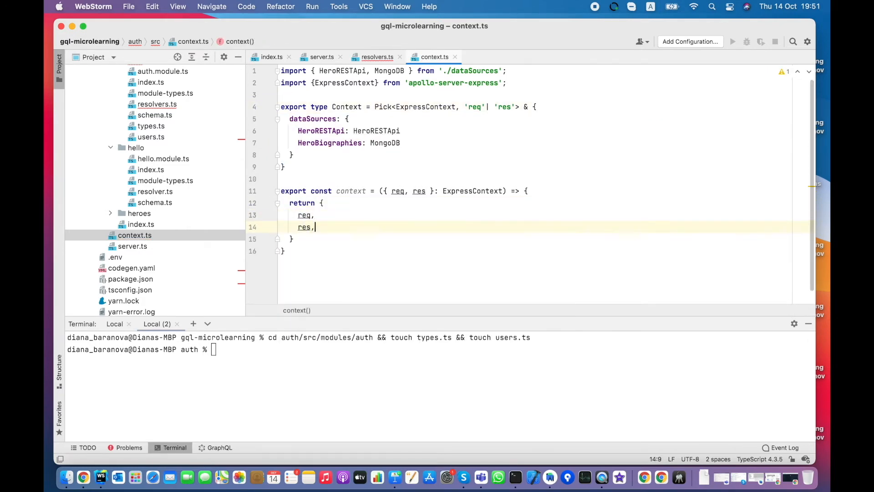
text(a)
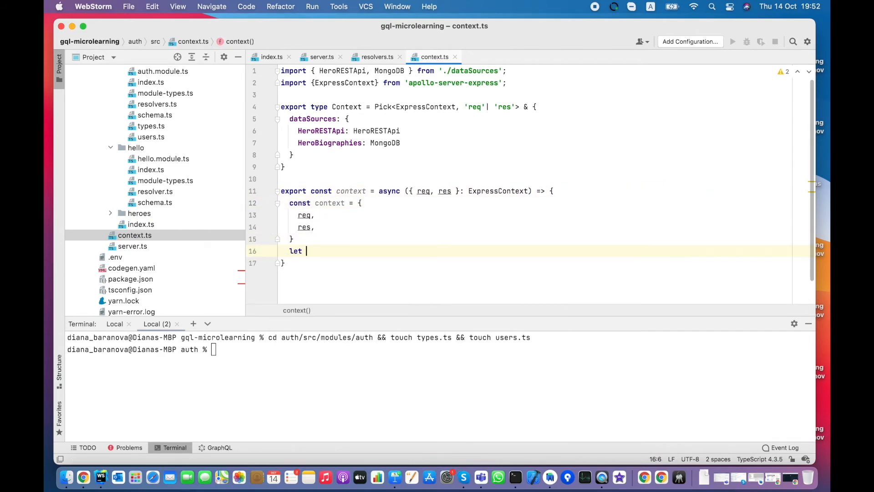
Read req.cookies?.token in a try/catch, verify it with jwt into a user, and close the extra tab.
text(user)
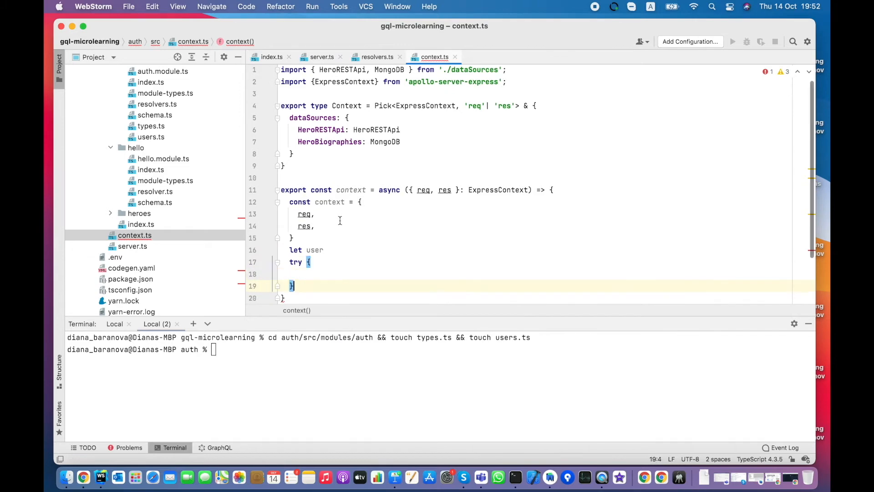
text(}catch(e) {)
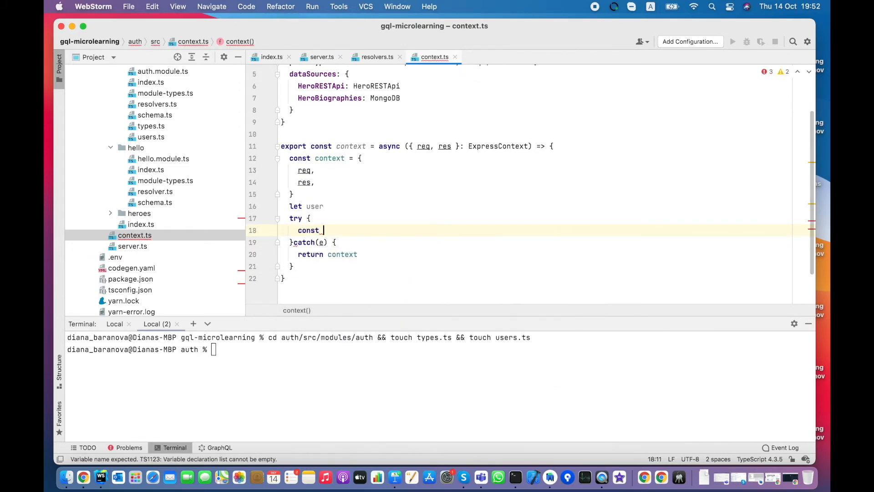
text(token = req.cookies)
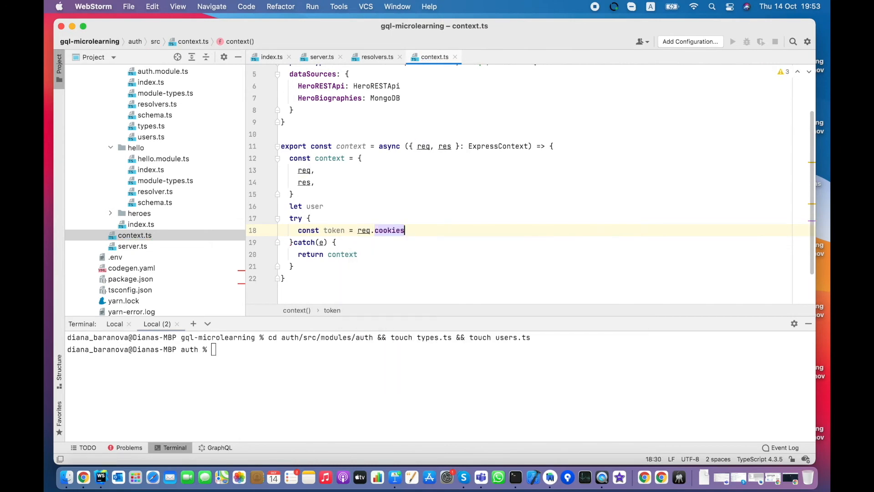
text(?.token)
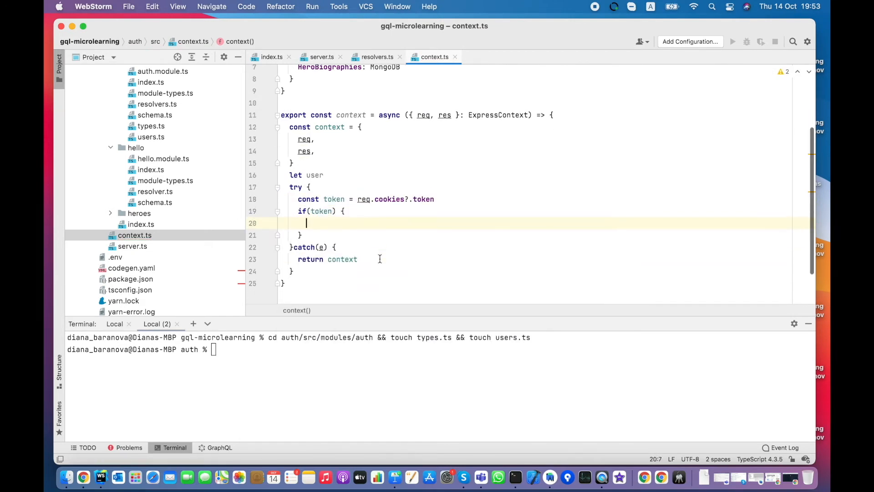
text(user = jwt.ver)
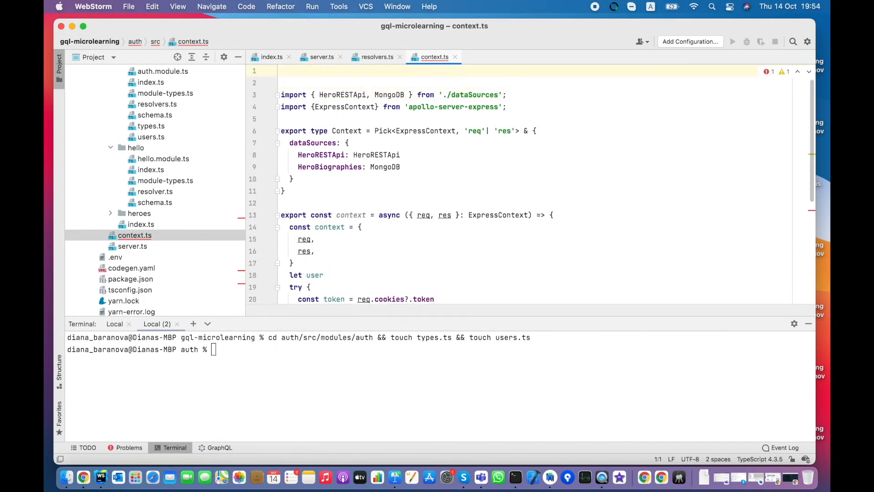
scroll(down, 3)
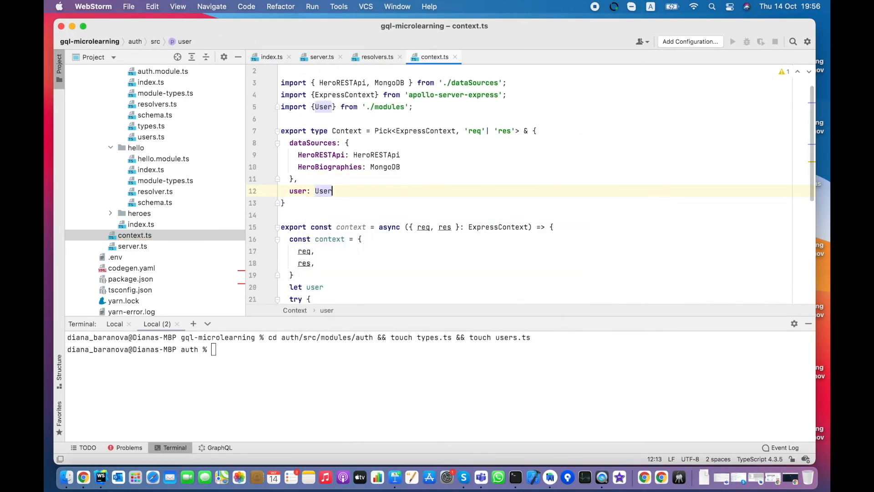
click(321, 57)
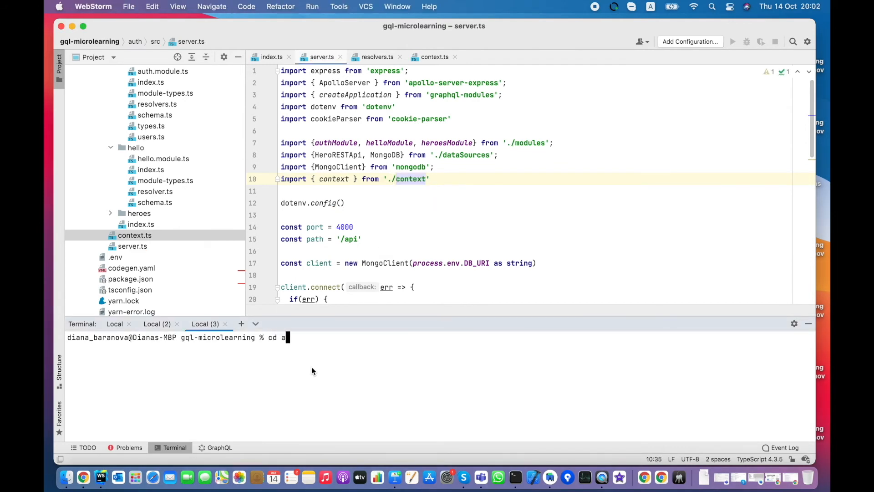
In auth/src make a middlewares folder with index.ts and a checkAuth subfolder with index.ts and checkAuth.ts.
text(uth/src && mkdir middlewares && cd middlewares)
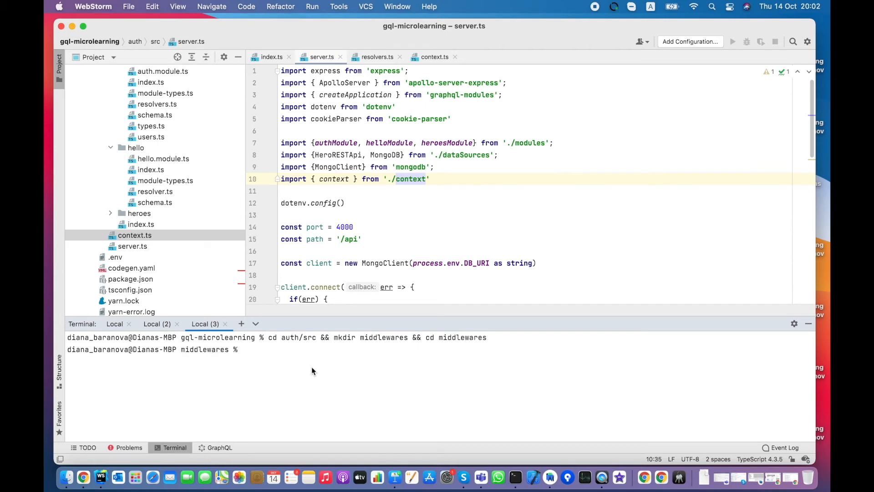
text(touch index.ts && mkdir checkAuth && cd checkAuth)
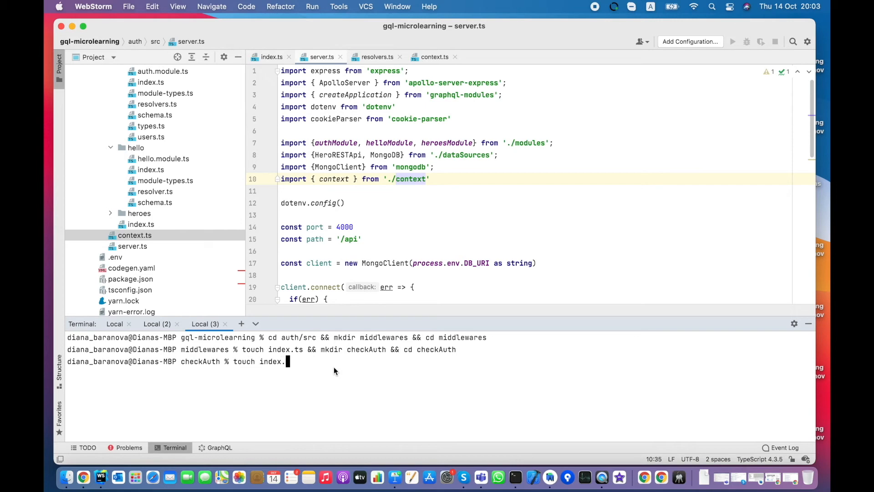
key(Return)
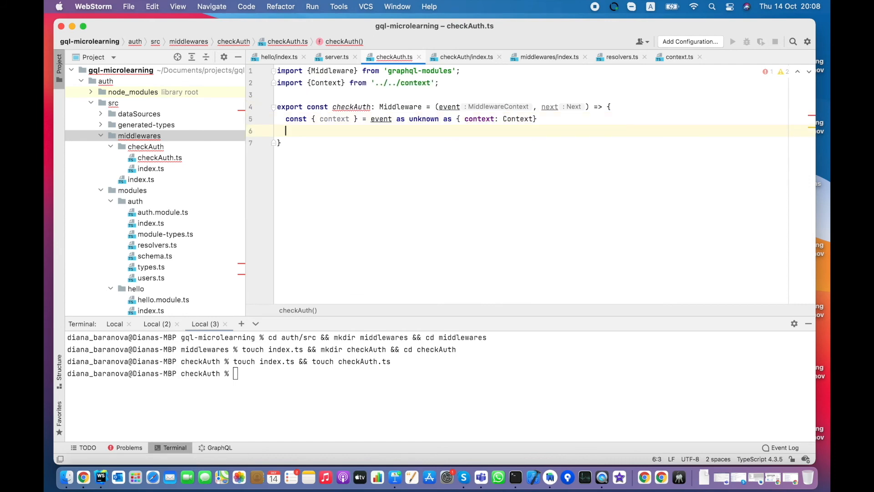
Make checkAuth throw 'Access forbidden' when context has no user, otherwise return next().
text(if(!context.user) {)
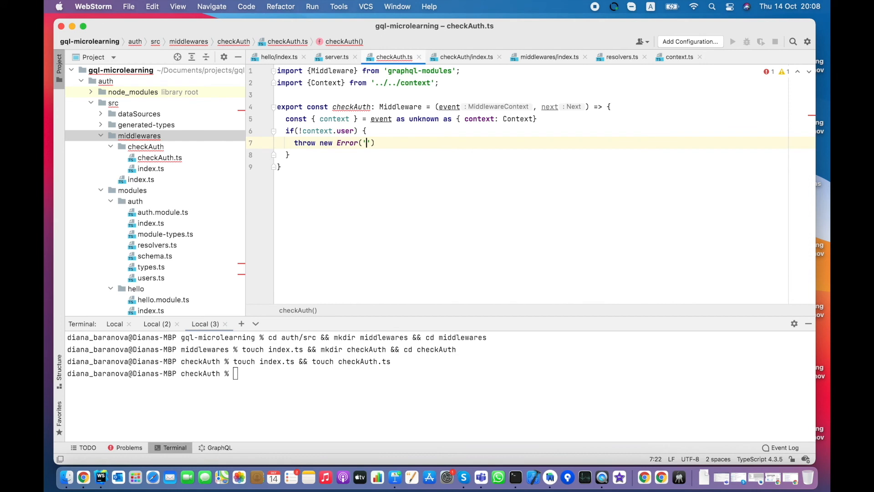
text(Access forbidden)
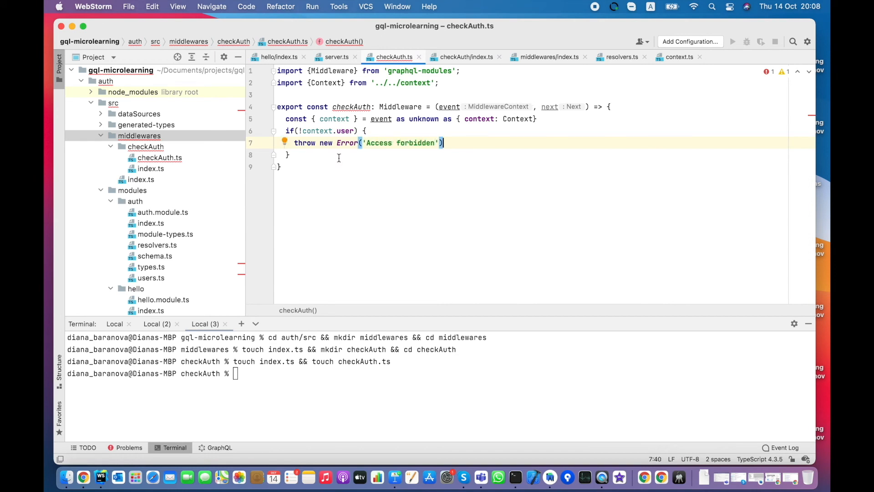
text(return next())
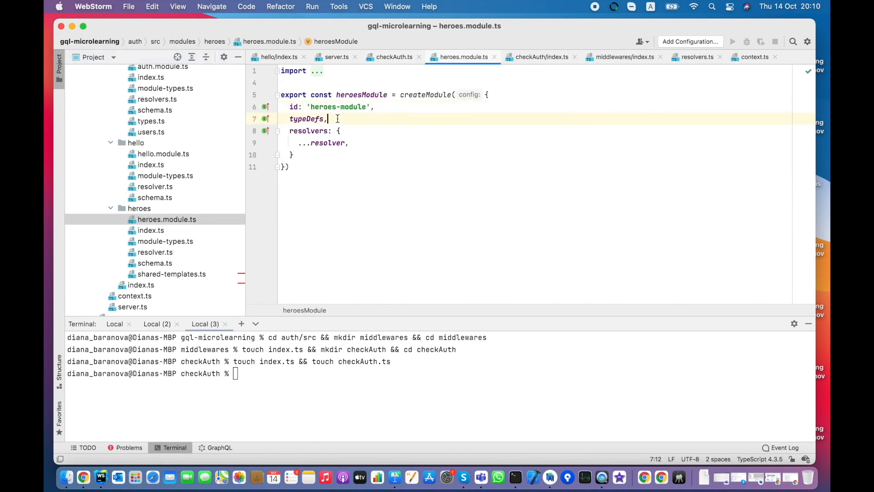
Start a middlewares: { Query: { } } block in heroes.module.ts.
text(middlewares: {)
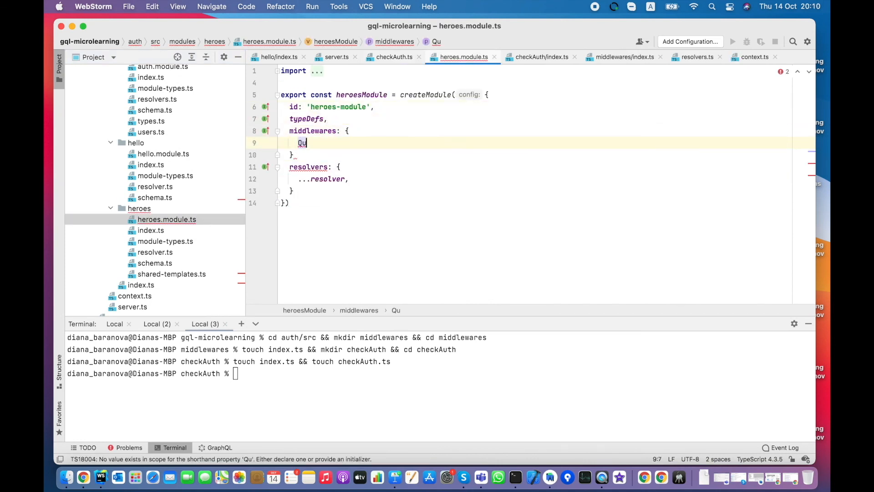
text(Query: {)
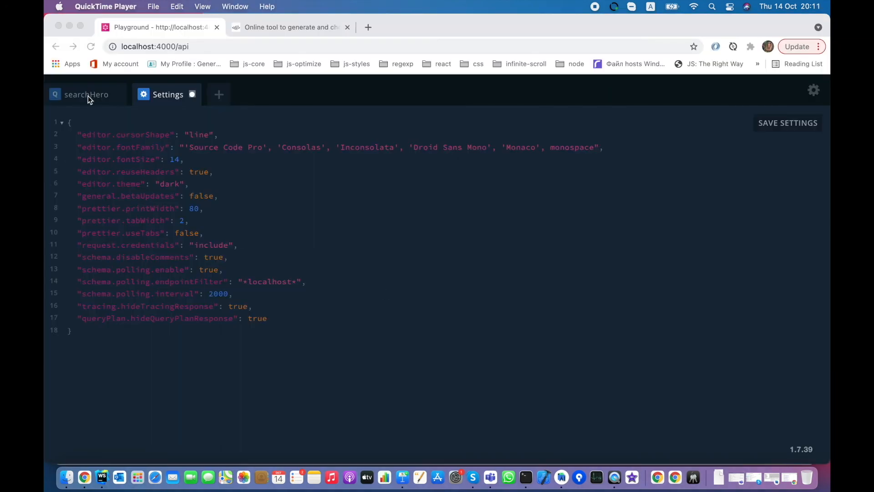
In a new Playground tab, write a login mutation with the gmail.com email and a password.
click(219, 94)
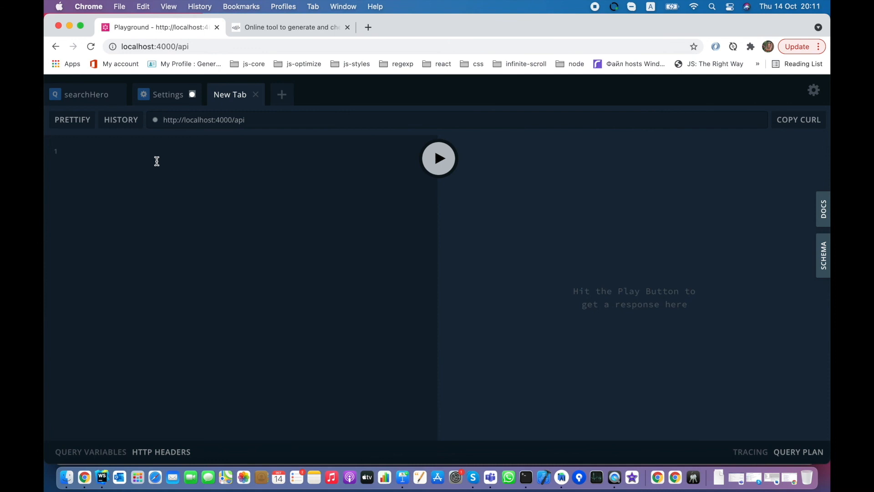
click(439, 159)
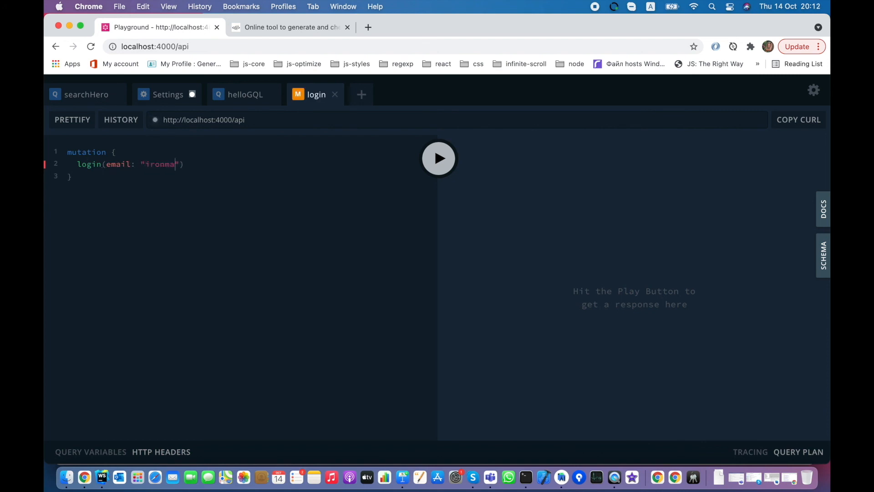
text(n@gmail.com",)
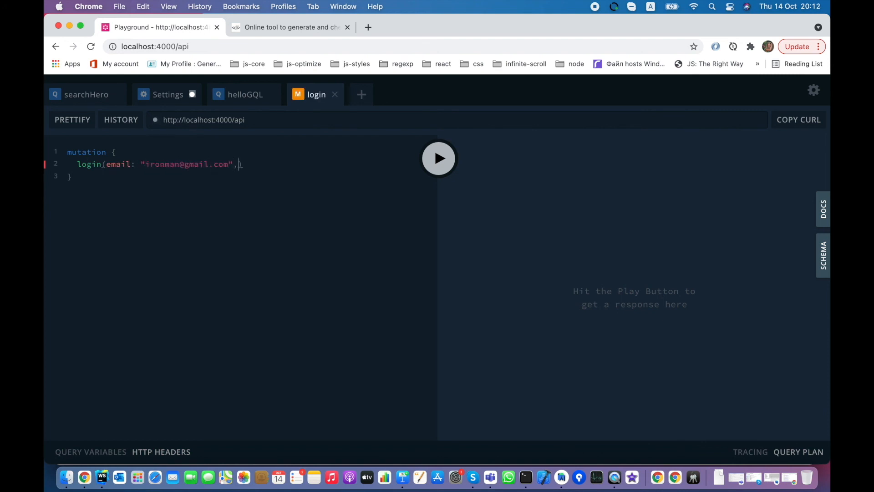
text(password: "")
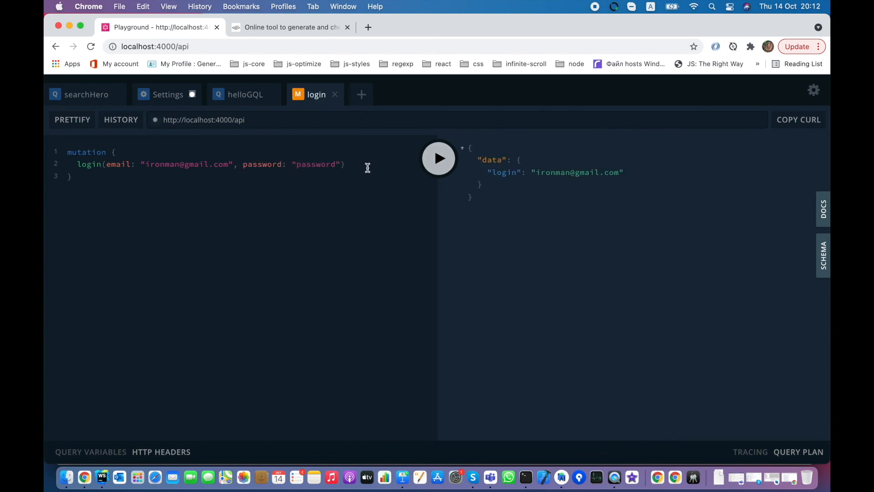
Return to the searchHero query tab showing Batman's results.
click(85, 94)
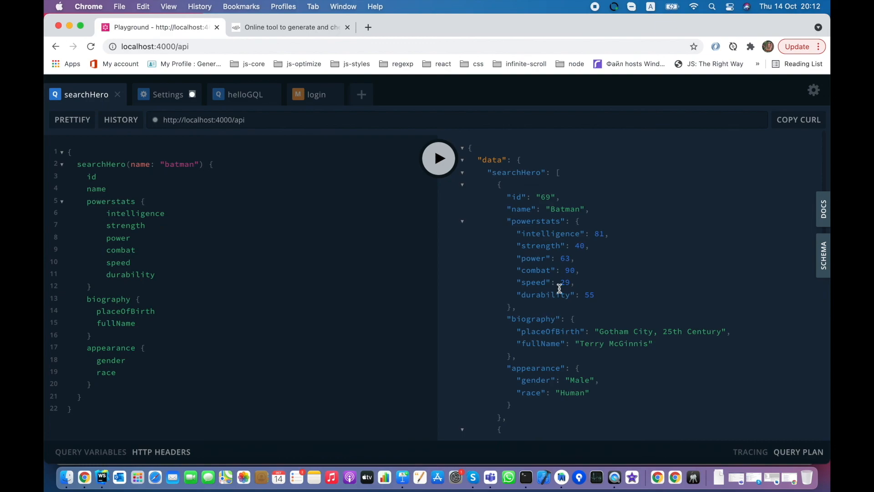